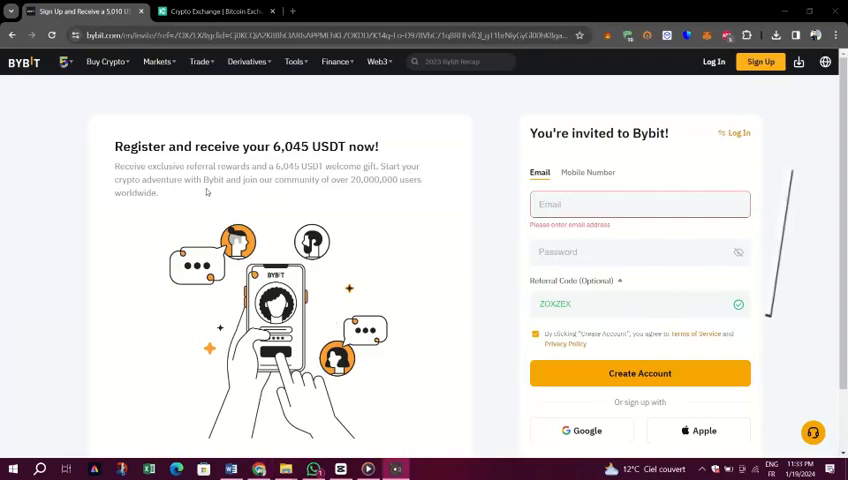
Show the Main Account USDT balance of 0.76529622 and its Deposit option
left_click(215, 11)
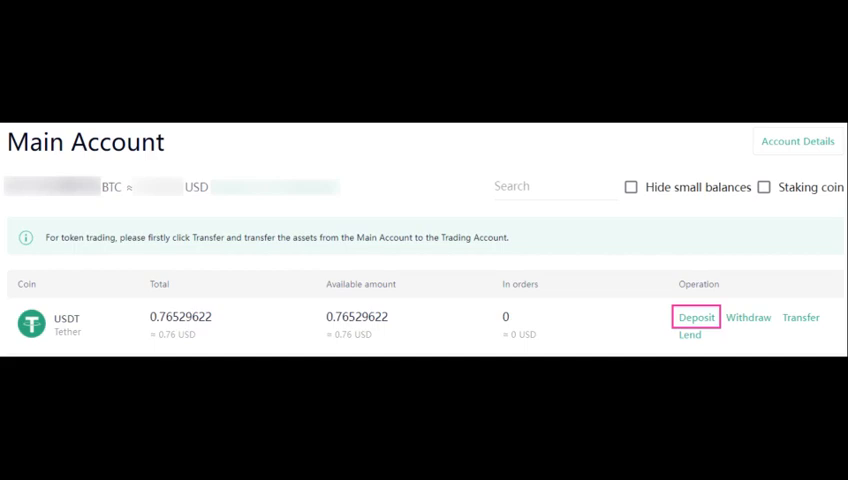
Open Bybit's Assets dropdown listing Spot, Derivatives, USDC Derivatives, Earn and Funding accounts
left_click(696, 317)
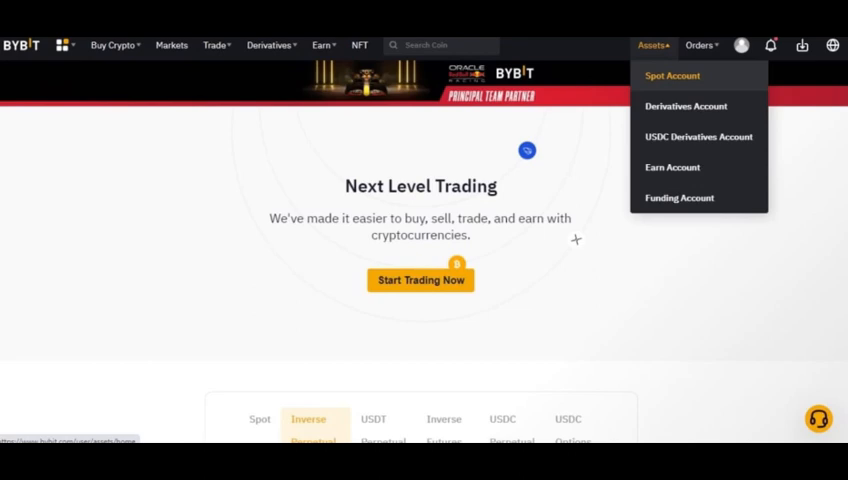
Revisit the Bybit sign-up page, then switch to the KuCoin homepage tab
left_click(672, 75)
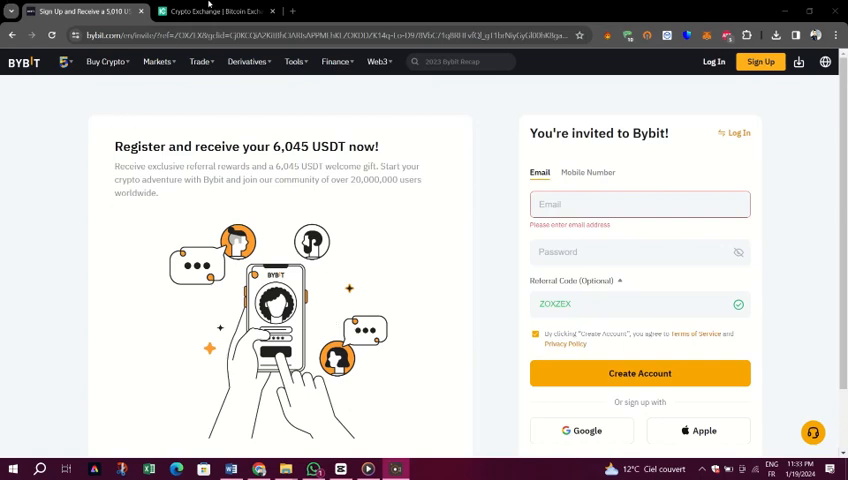
left_click(215, 11)
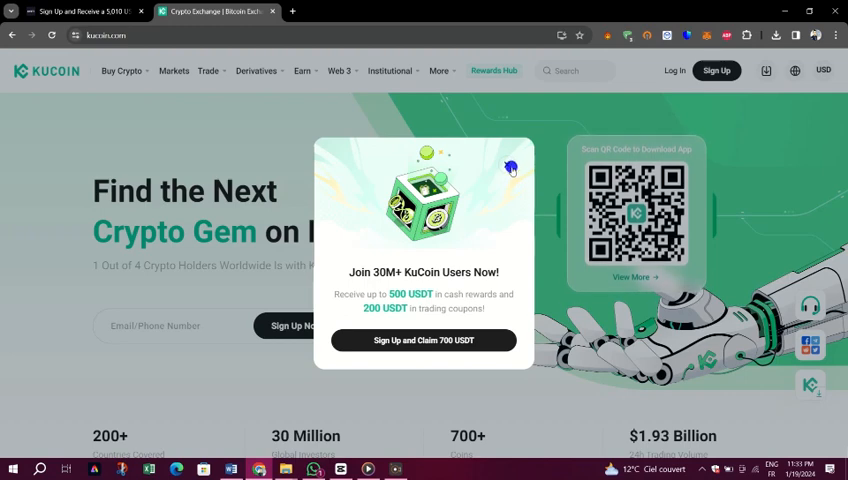
Dismiss the 'Join 30M+ KuCoin Users' popup and browse the Derivatives menu
left_click(80, 11)
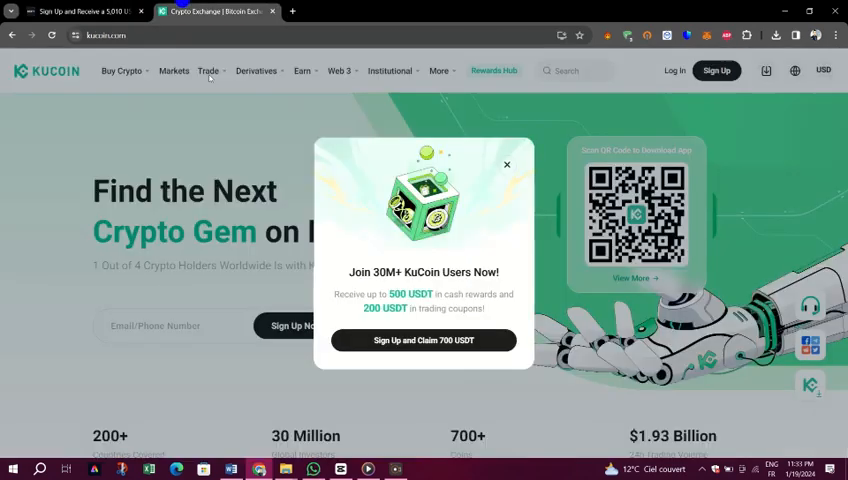
left_click(506, 164)
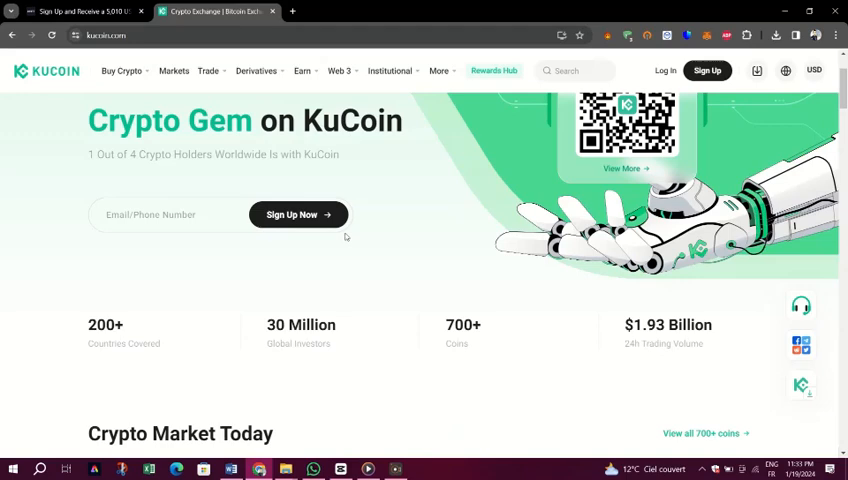
left_click(256, 71)
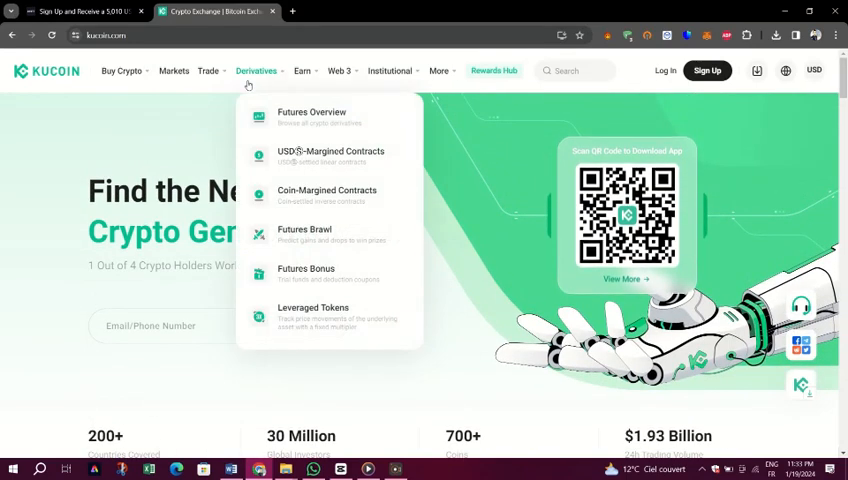